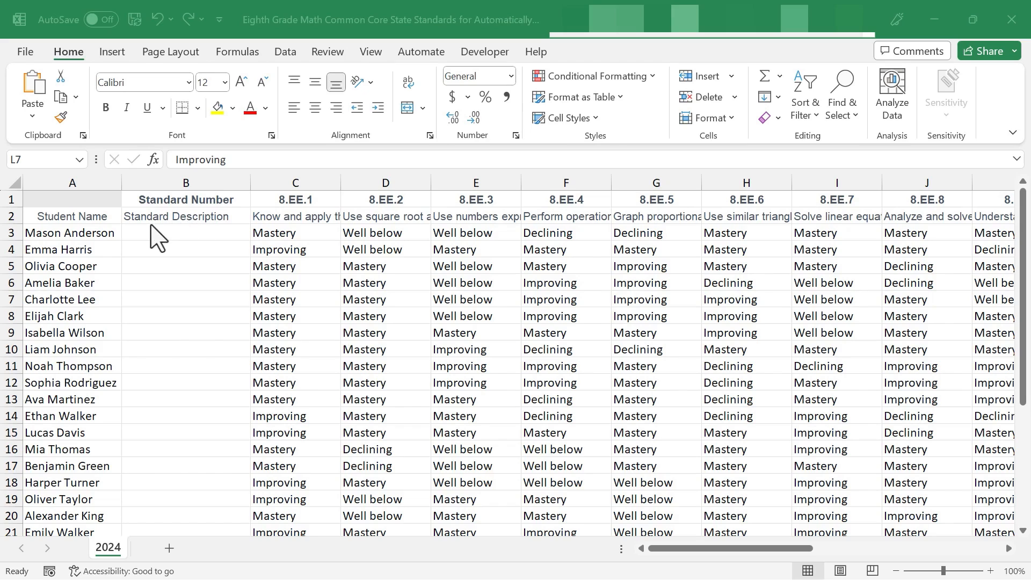
pyautogui.moveTo(96, 260)
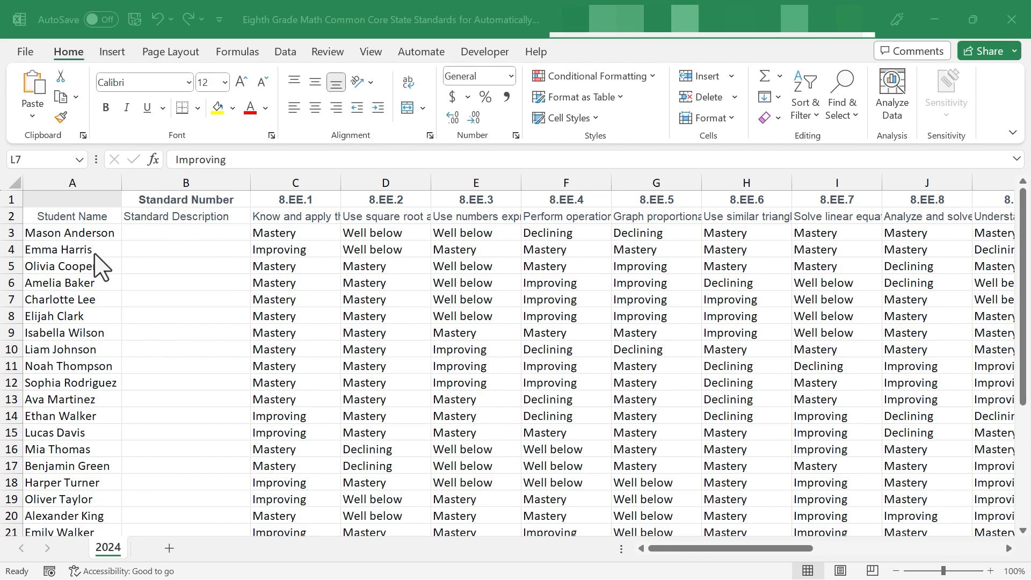
pyautogui.moveTo(145, 473)
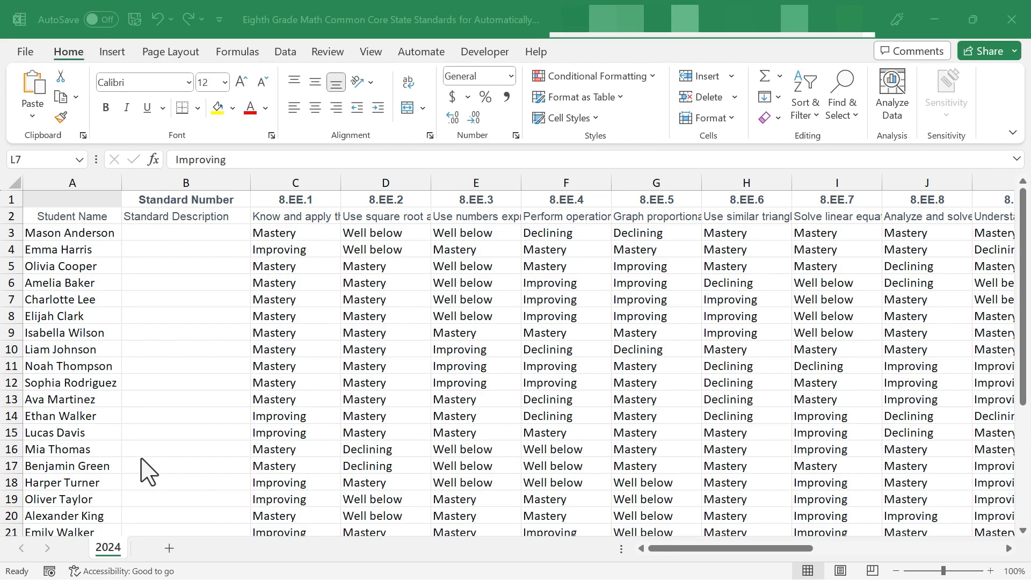
pyautogui.moveTo(342, 232)
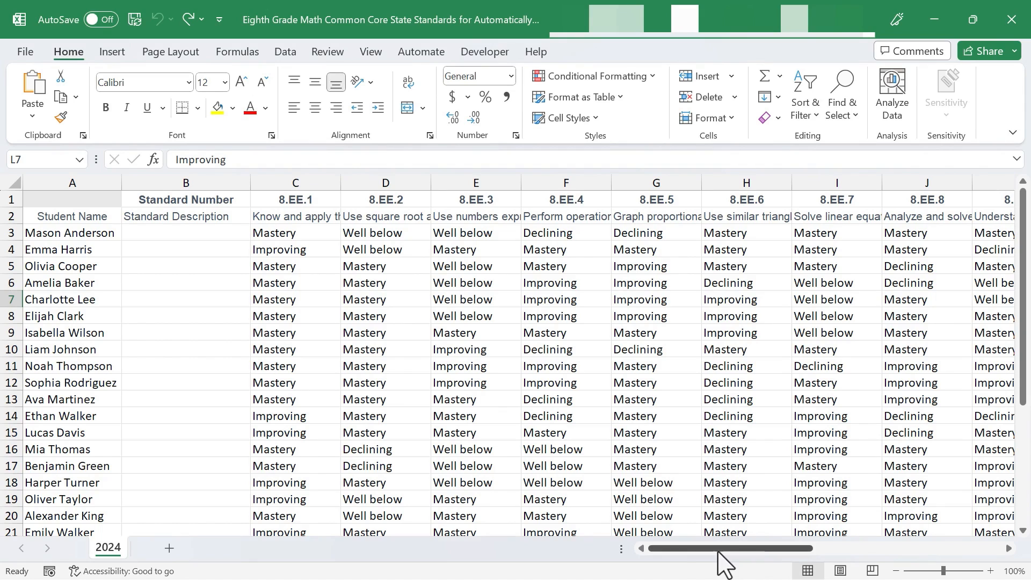
pyautogui.moveTo(460, 256)
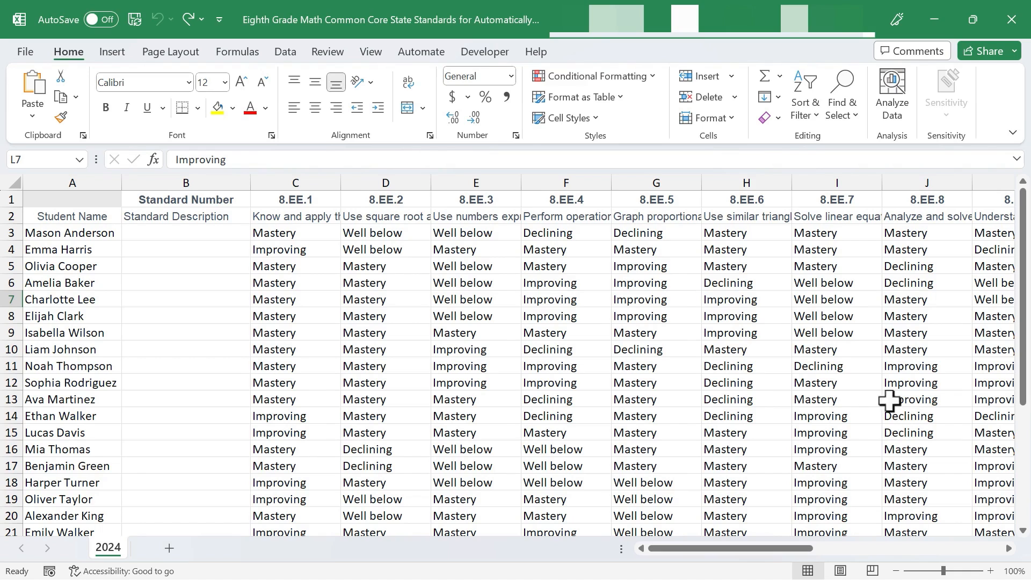
pyautogui.moveTo(731, 382)
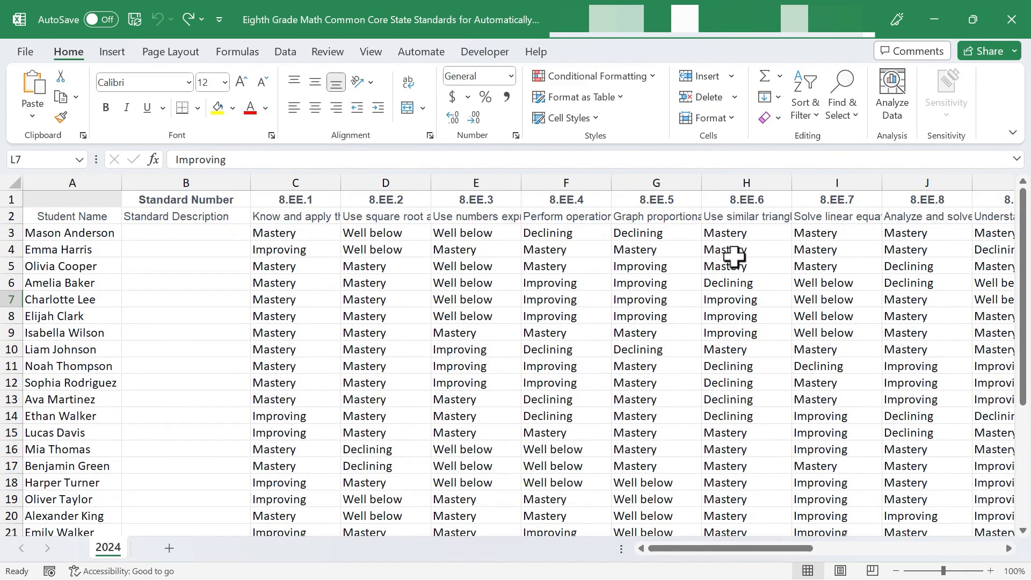
# - Select every cell in the sheet and bring up the Conditional Formatting highlight rules
pyautogui.scroll(-3)
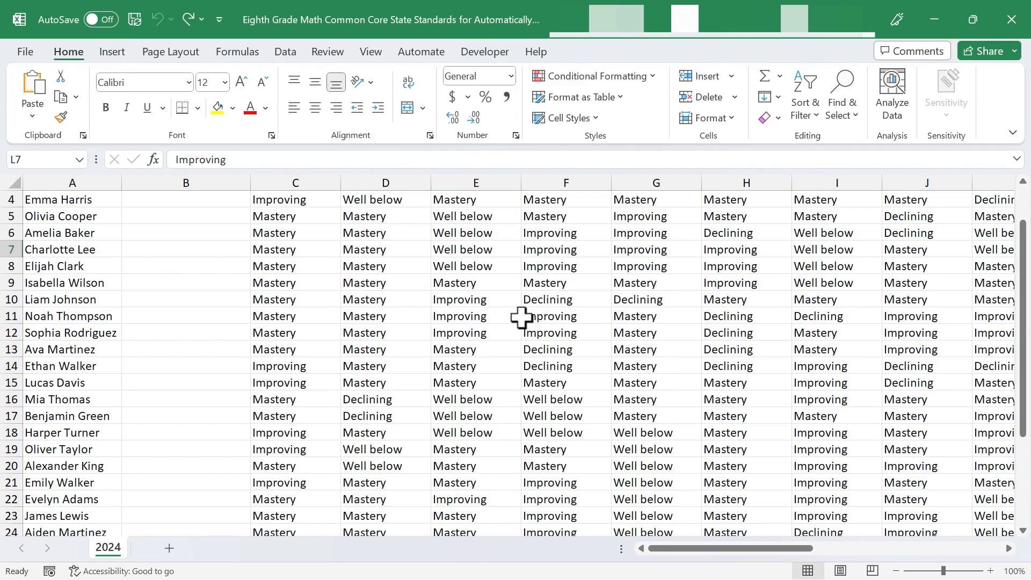
pyautogui.moveTo(750, 339)
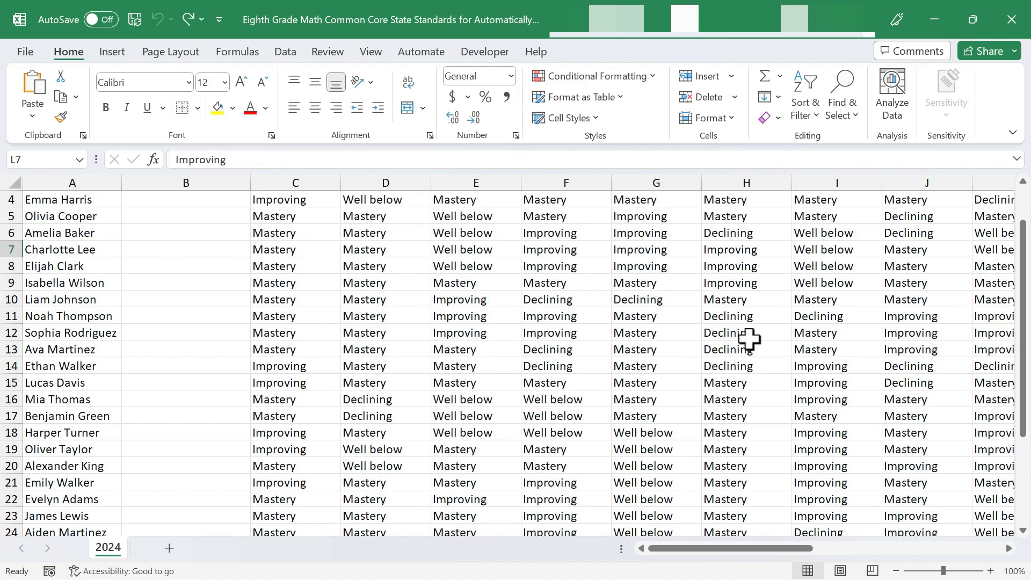
pyautogui.moveTo(538, 327)
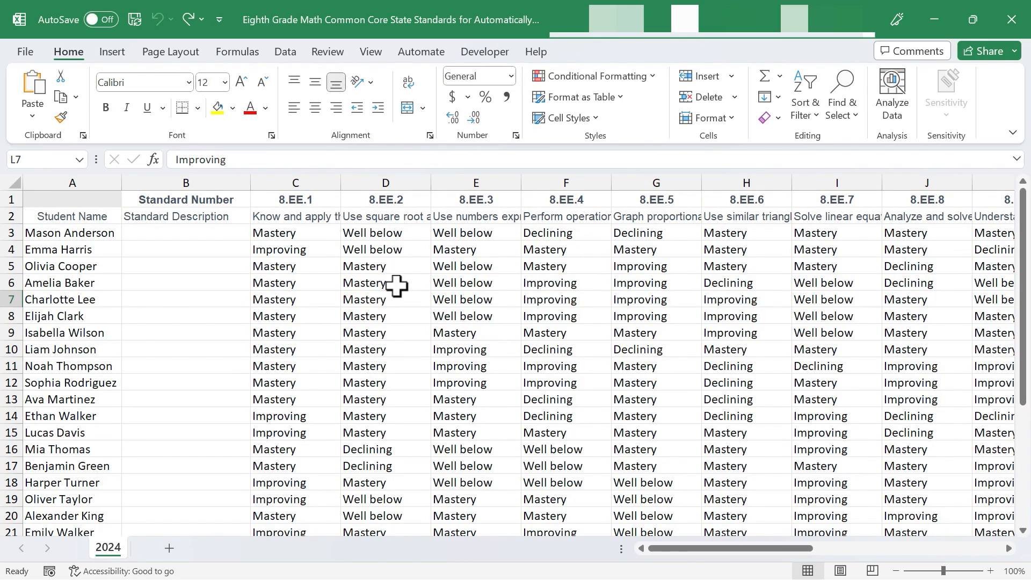
pyautogui.moveTo(39, 163)
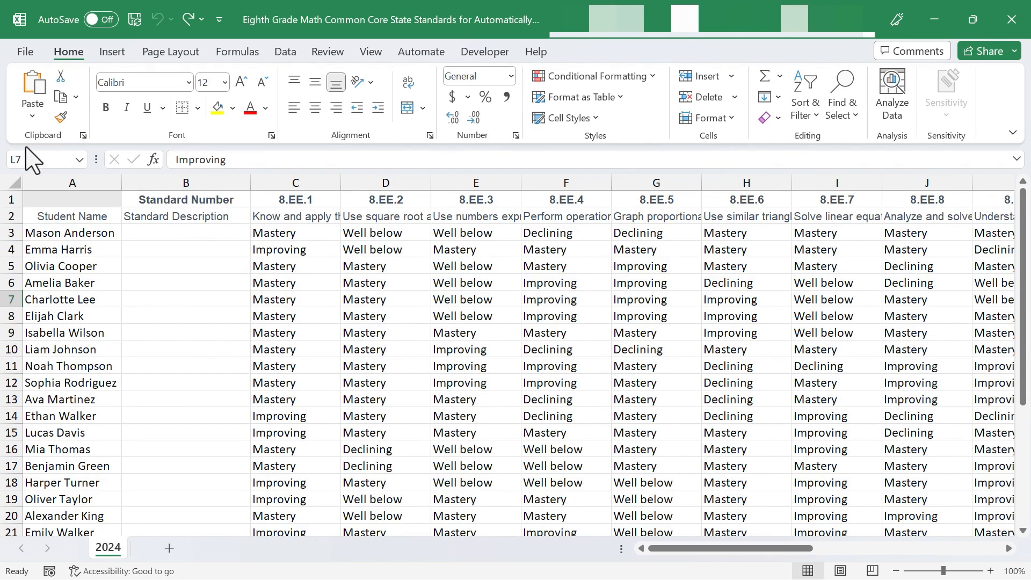
pyautogui.moveTo(13, 182)
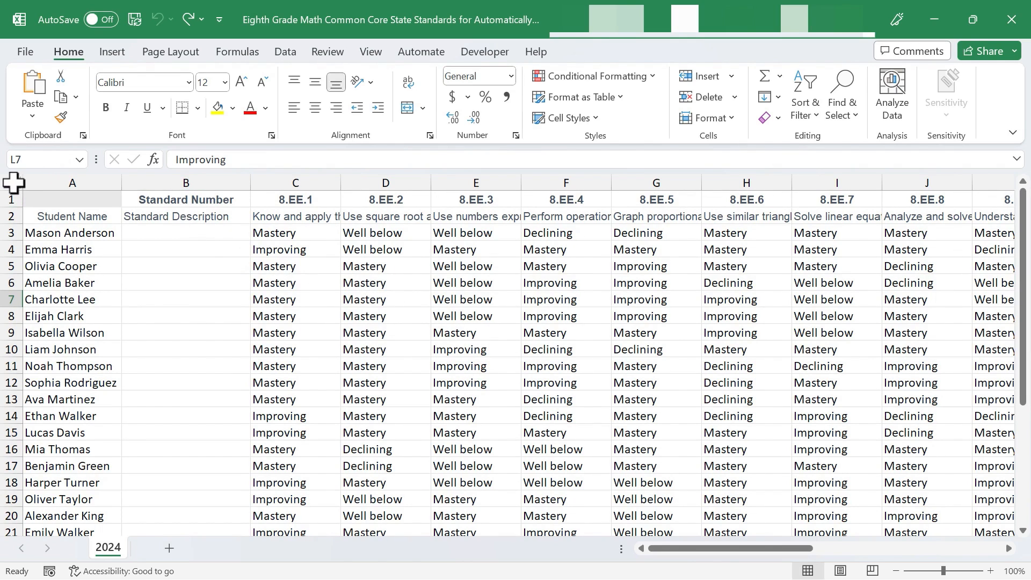
pyautogui.click(12, 183)
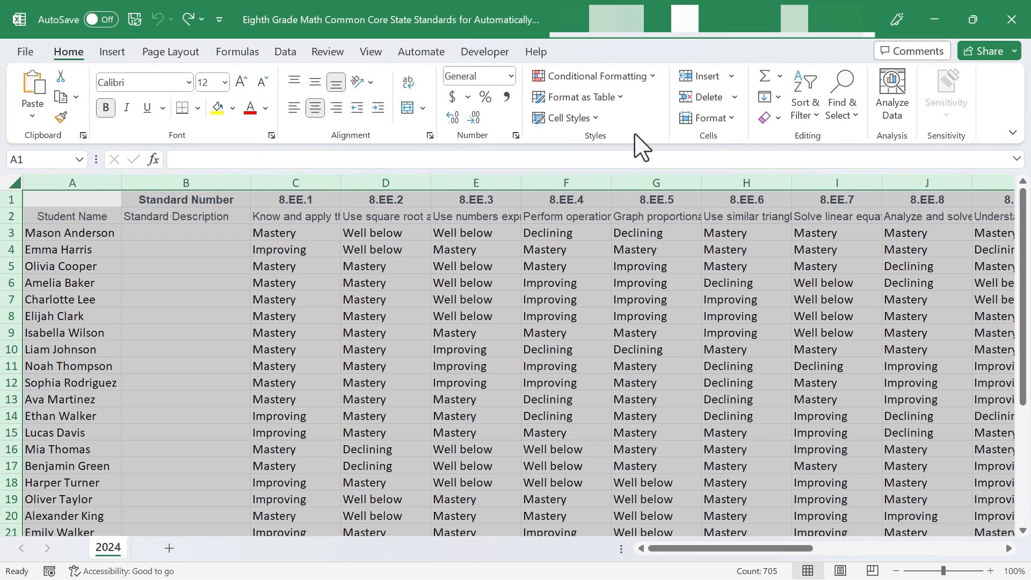
pyautogui.moveTo(595, 75)
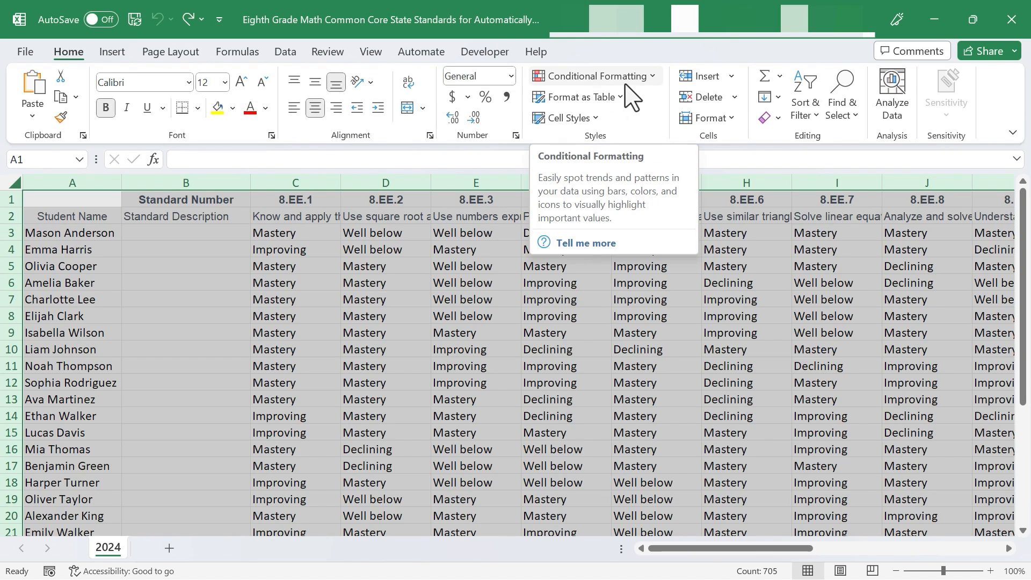
pyautogui.click(593, 75)
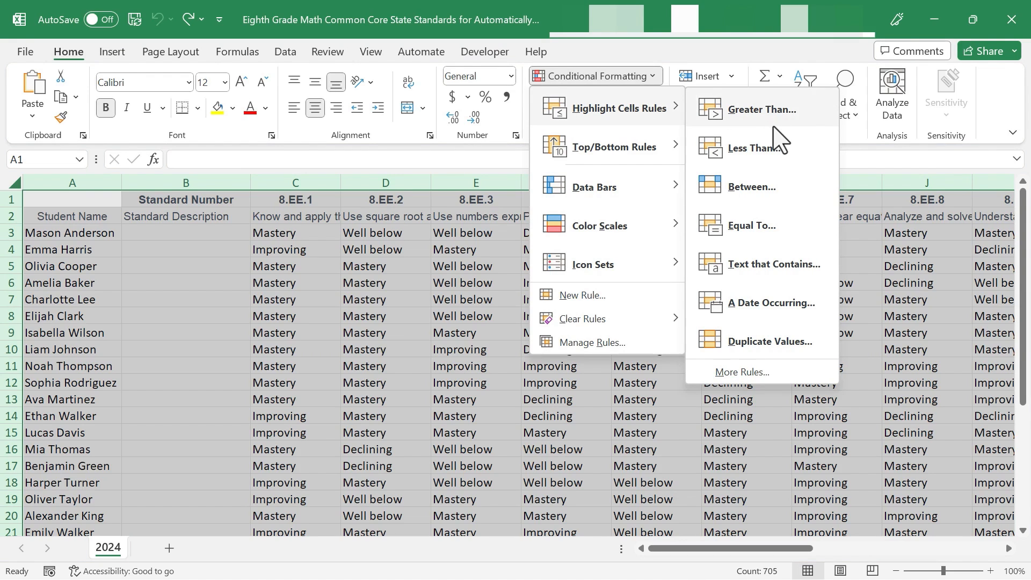
# - Add an Equal To rule giving 'Mastery' cells green fill with dark green text
pyautogui.click(752, 226)
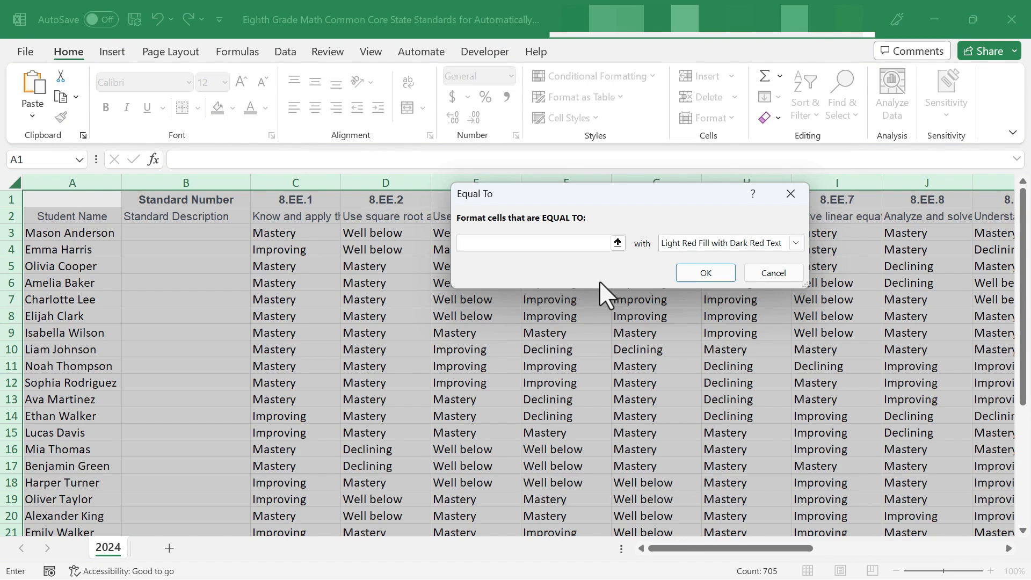
pyautogui.write('Mastery')
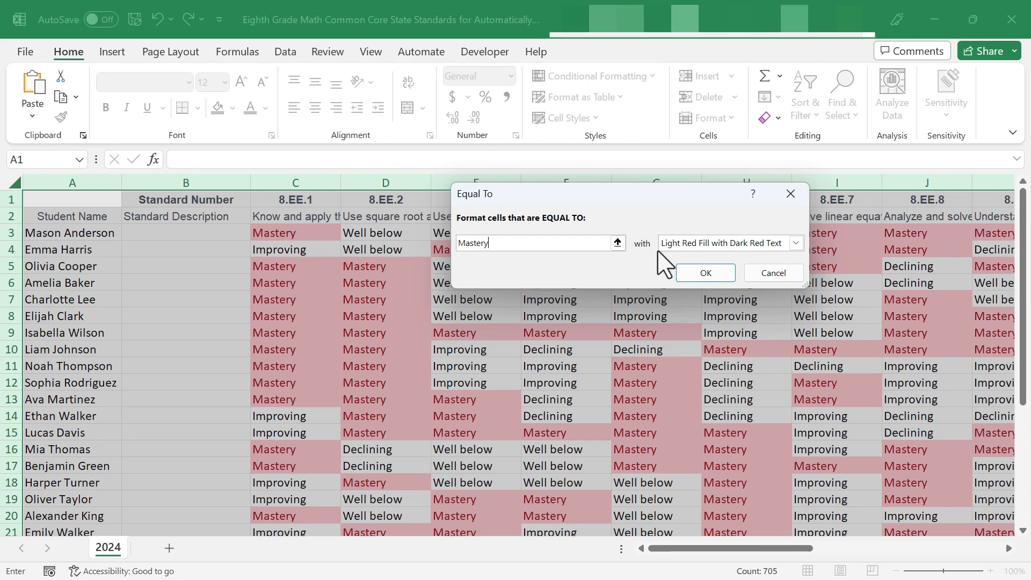
pyautogui.moveTo(593, 241)
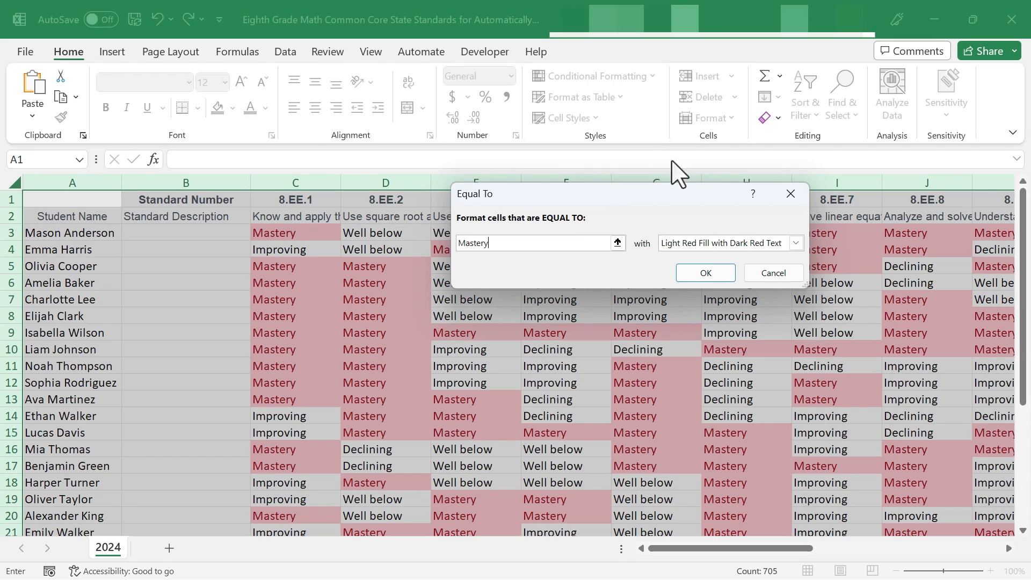
pyautogui.moveTo(548, 283)
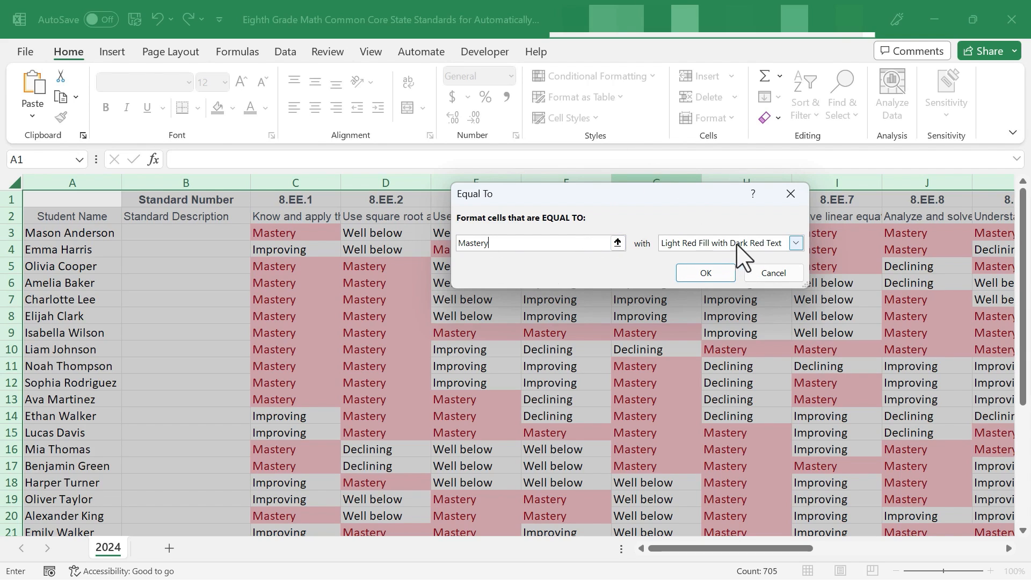
pyautogui.click(796, 243)
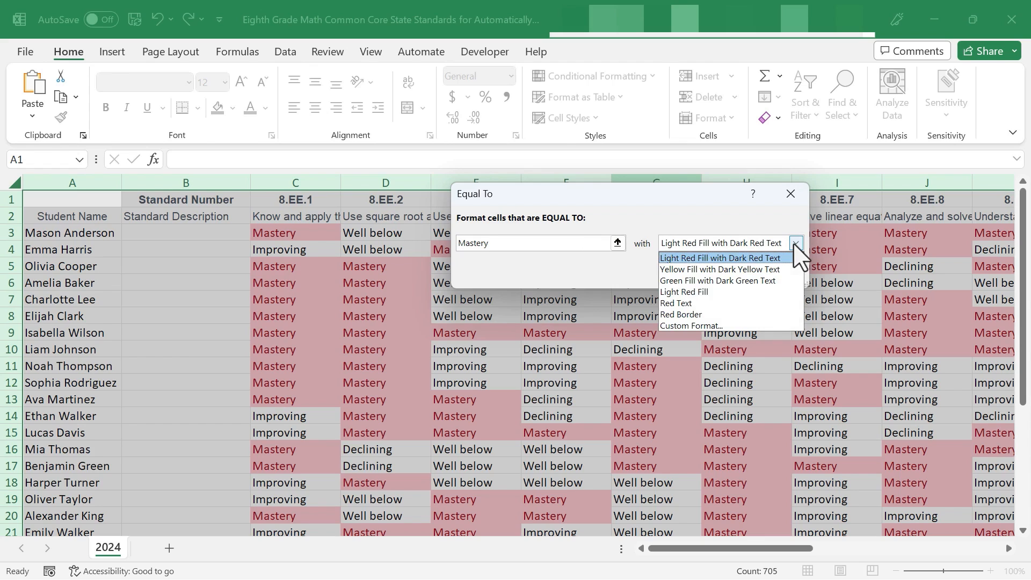
pyautogui.moveTo(718, 281)
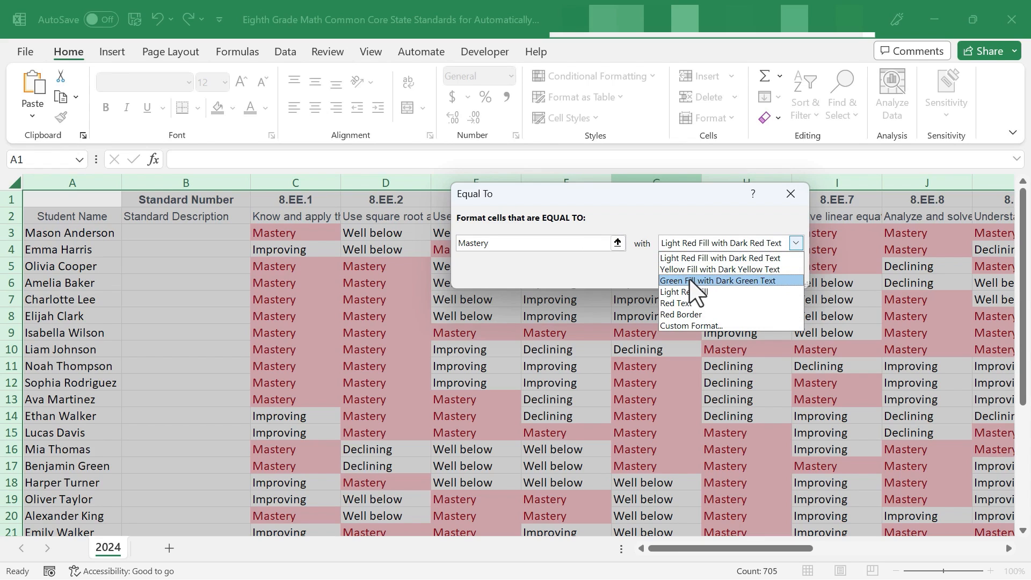
pyautogui.click(718, 281)
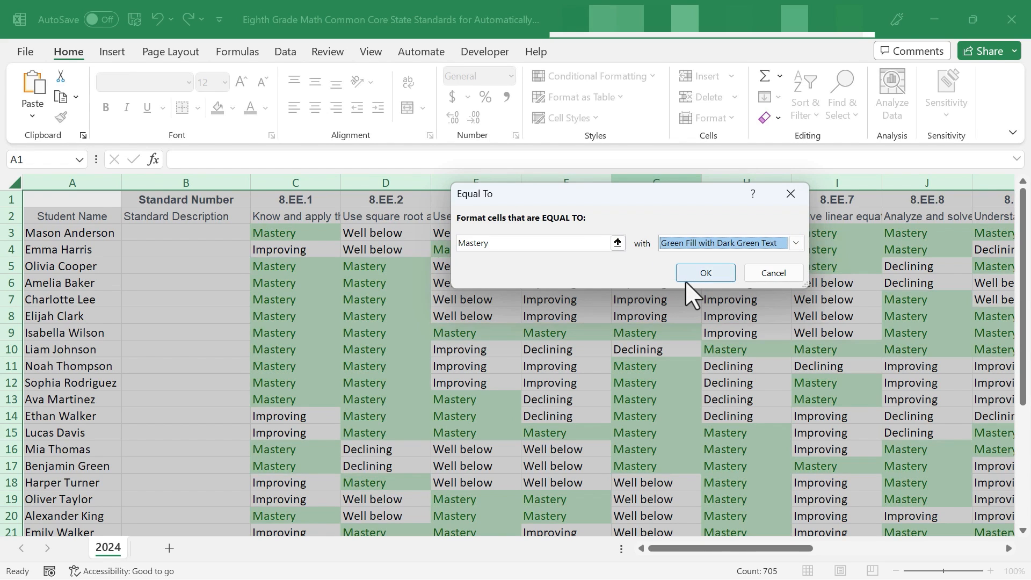
pyautogui.click(706, 273)
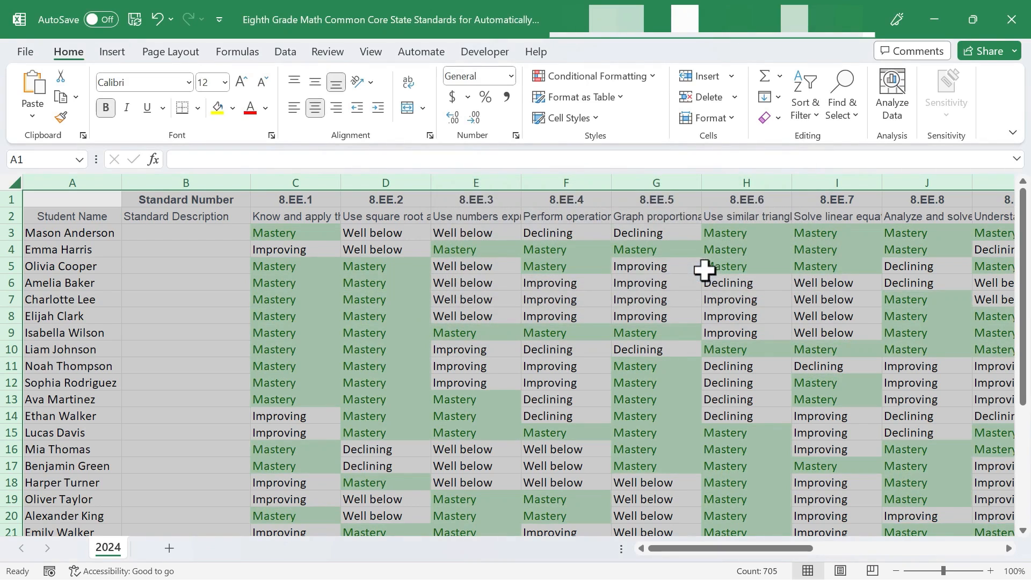
pyautogui.moveTo(667, 350)
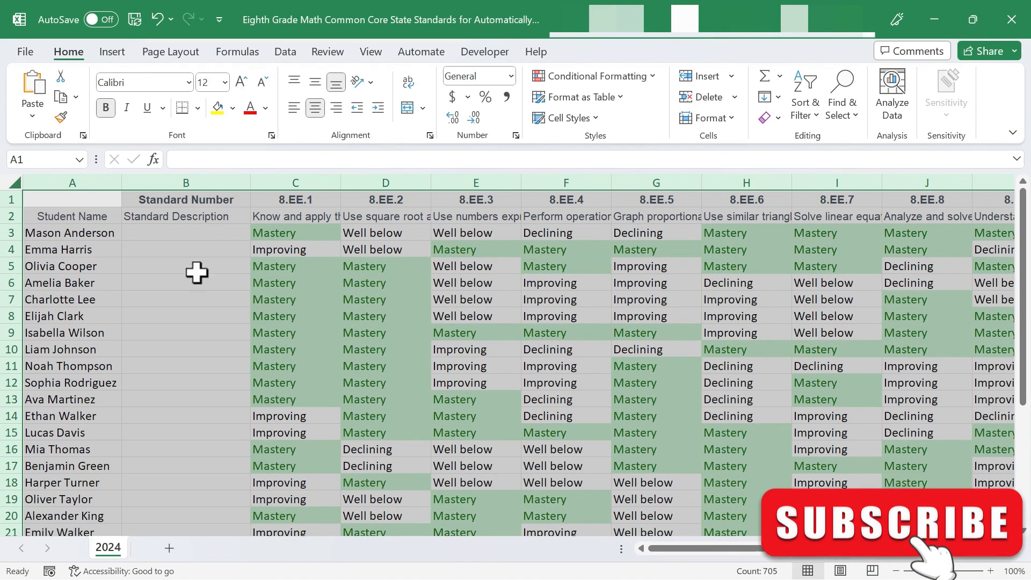
pyautogui.moveTo(570, 365)
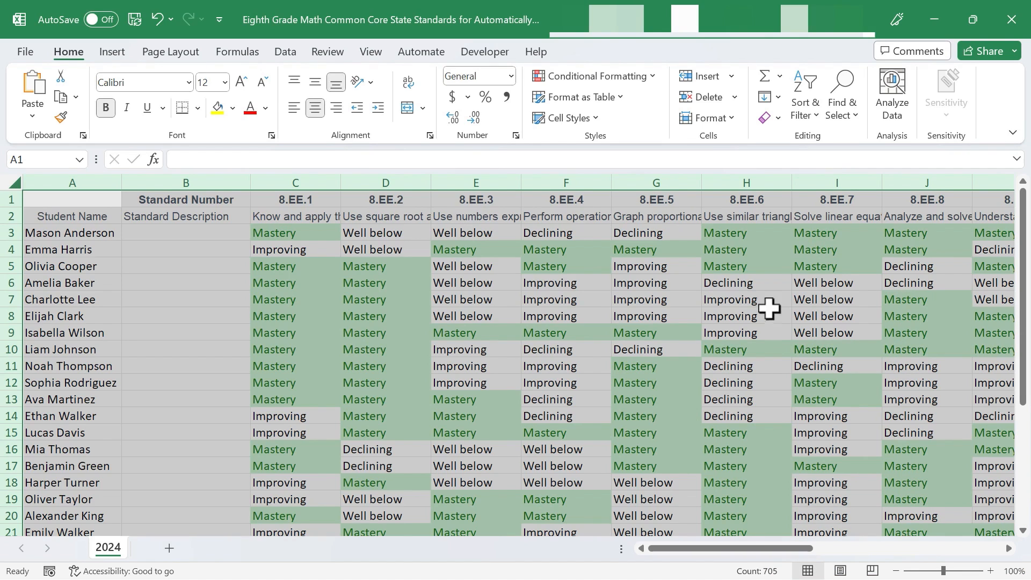
pyautogui.moveTo(601, 78)
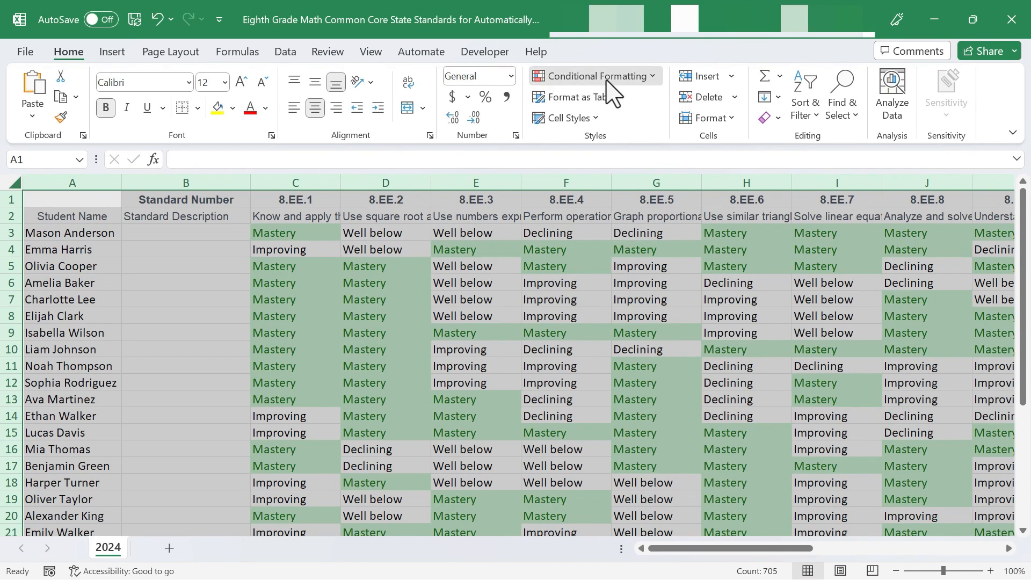
# - Start an Equal To rule for 'Improving' cells and choose a custom format
pyautogui.click(595, 75)
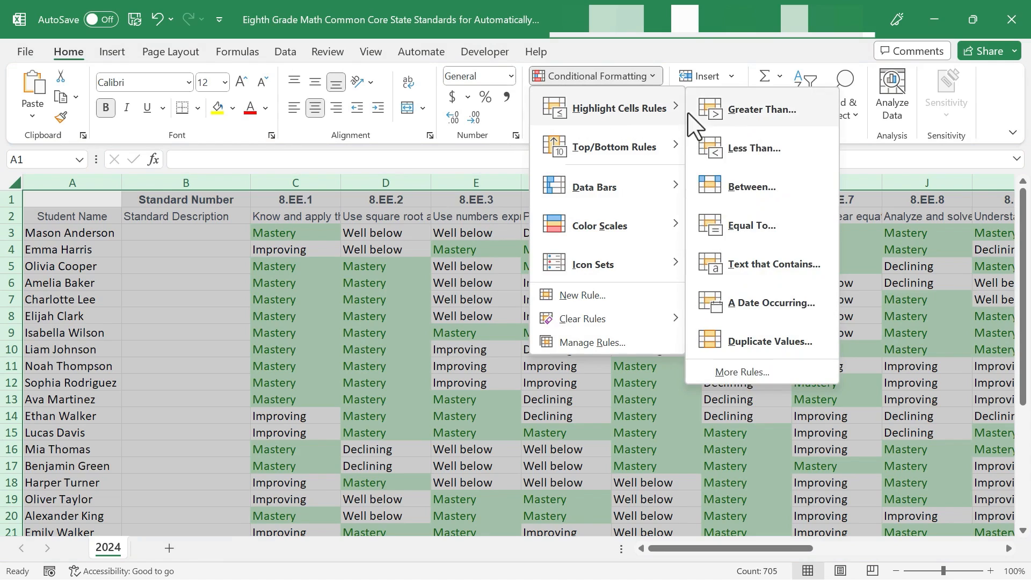
pyautogui.click(752, 226)
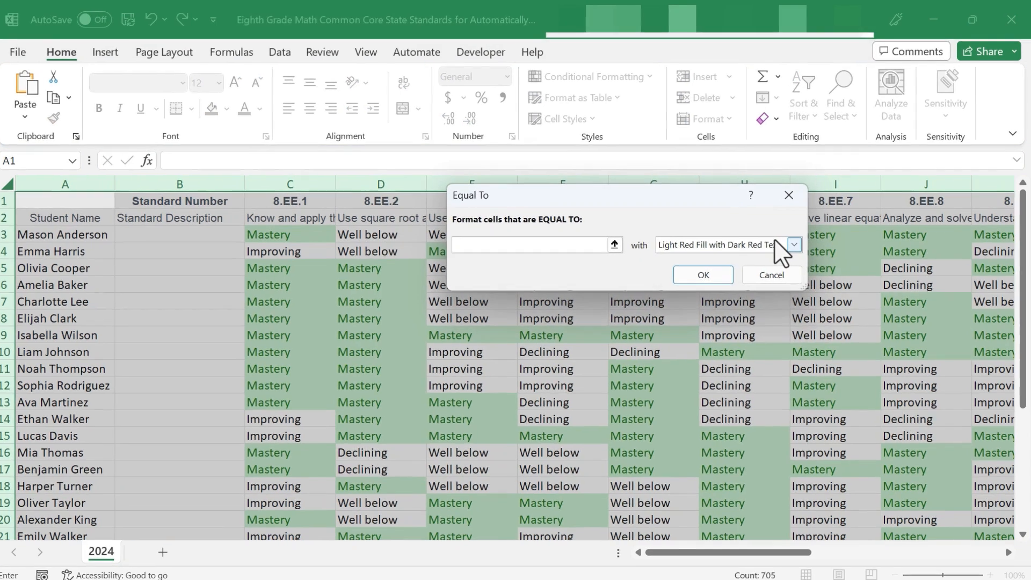
pyautogui.write('Improv')
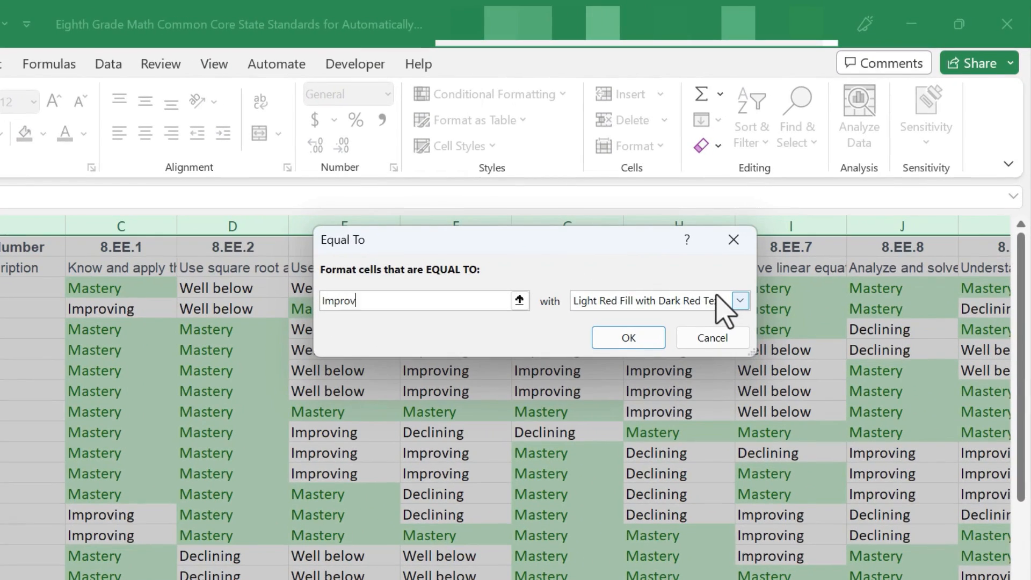
pyautogui.click(740, 301)
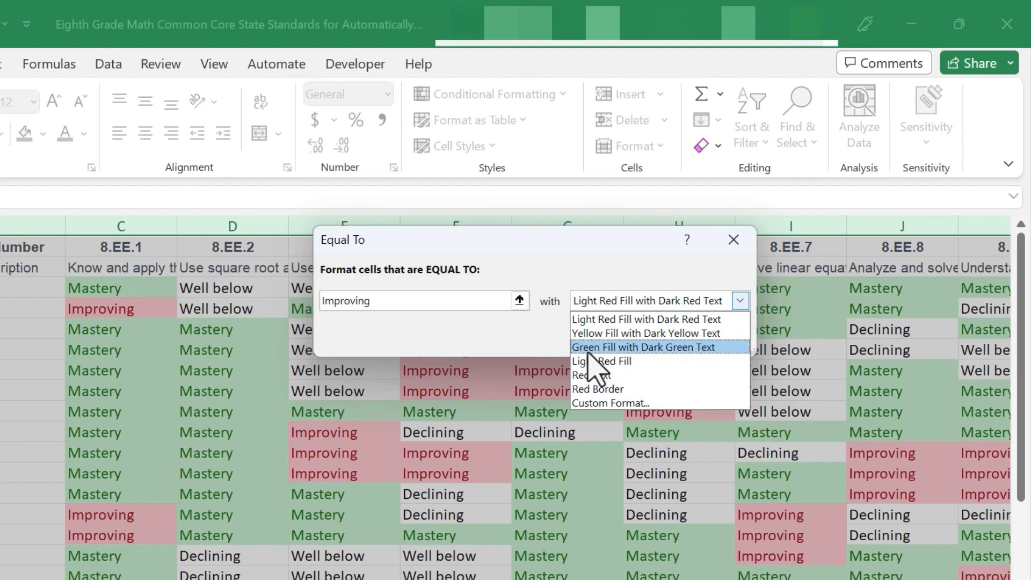
pyautogui.moveTo(615, 331)
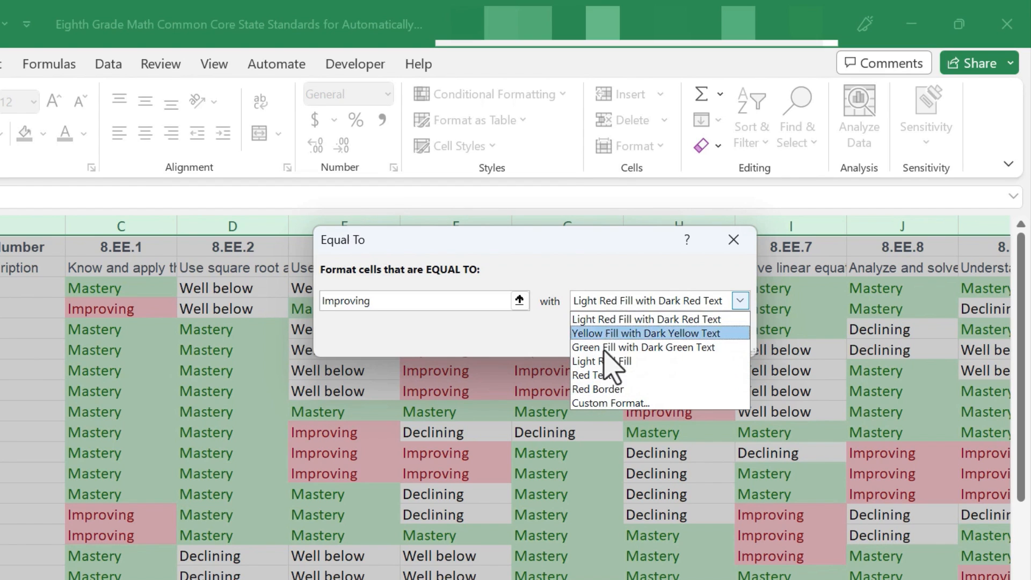
pyautogui.moveTo(620, 415)
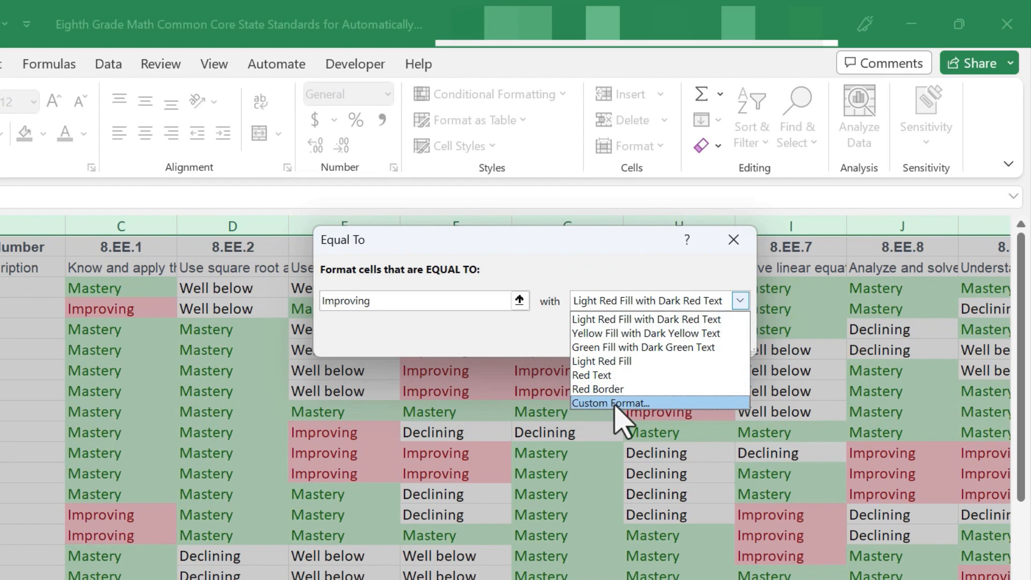
pyautogui.click(610, 403)
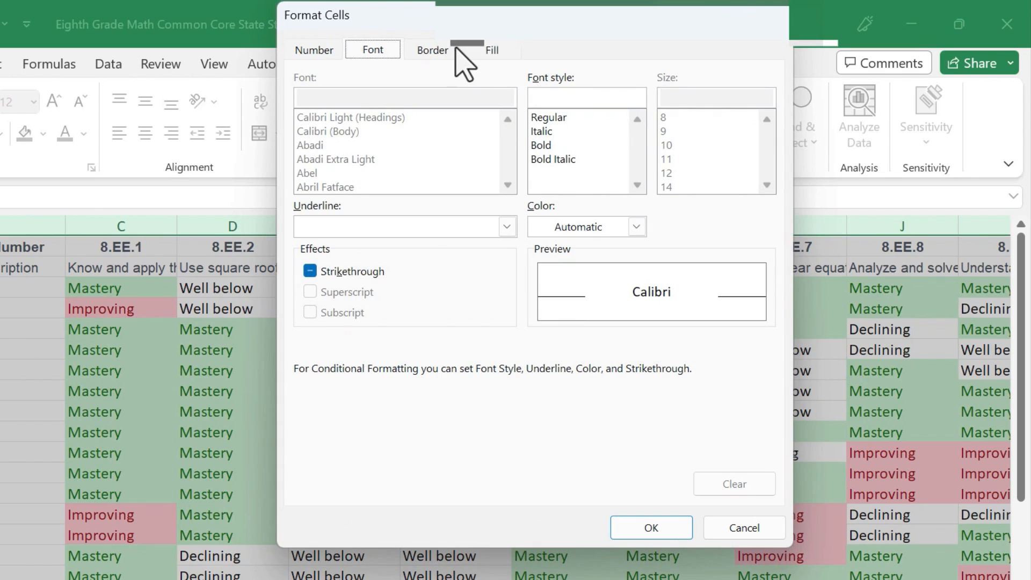
# - Give the Improving rule a pale green fill, adjust its font, and confirm
pyautogui.click(492, 49)
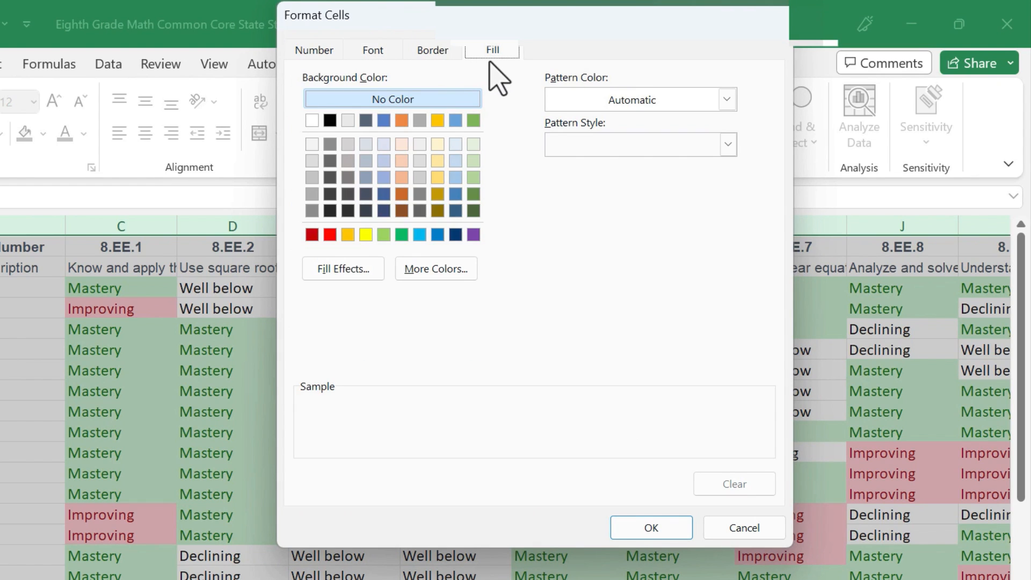
pyautogui.click(472, 144)
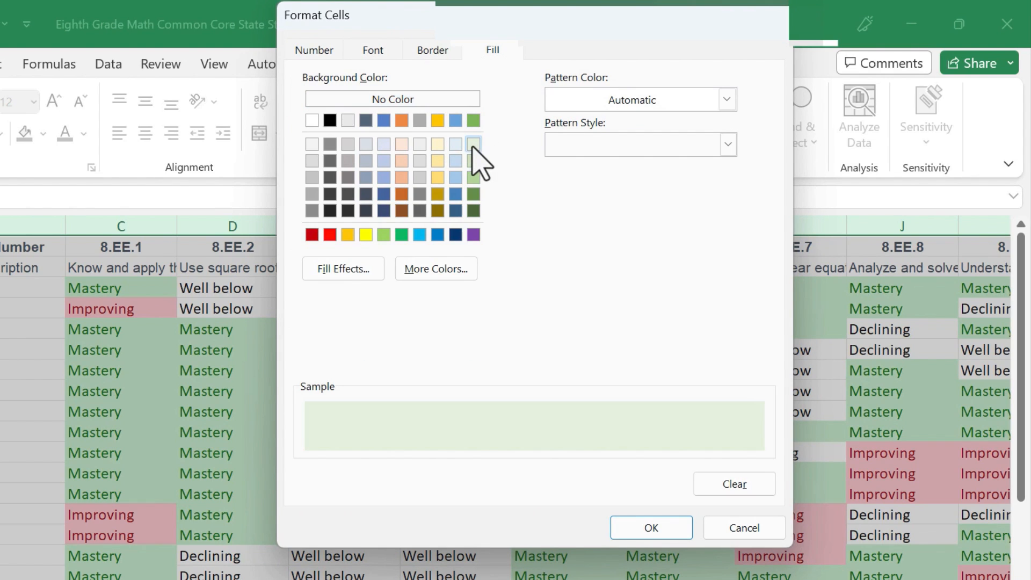
pyautogui.click(371, 49)
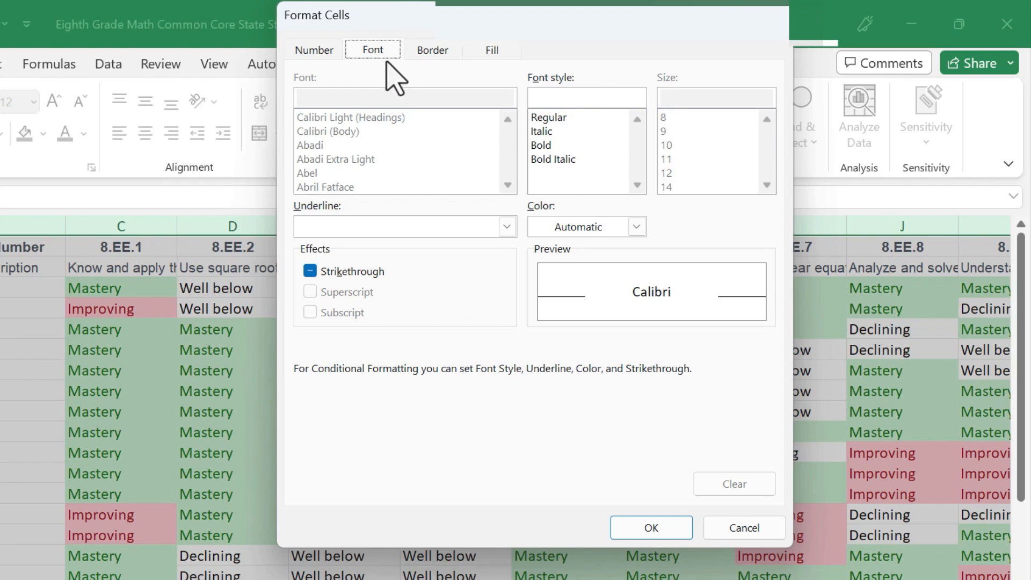
pyautogui.click(637, 226)
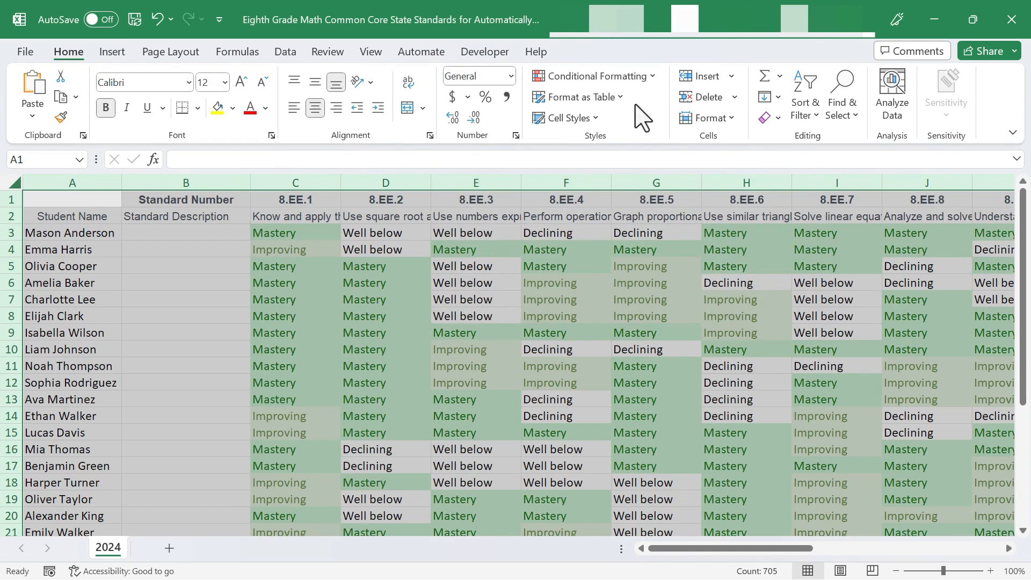
# - Bring up the Conditional Formatting highlight-cell rule types again
pyautogui.click(596, 75)
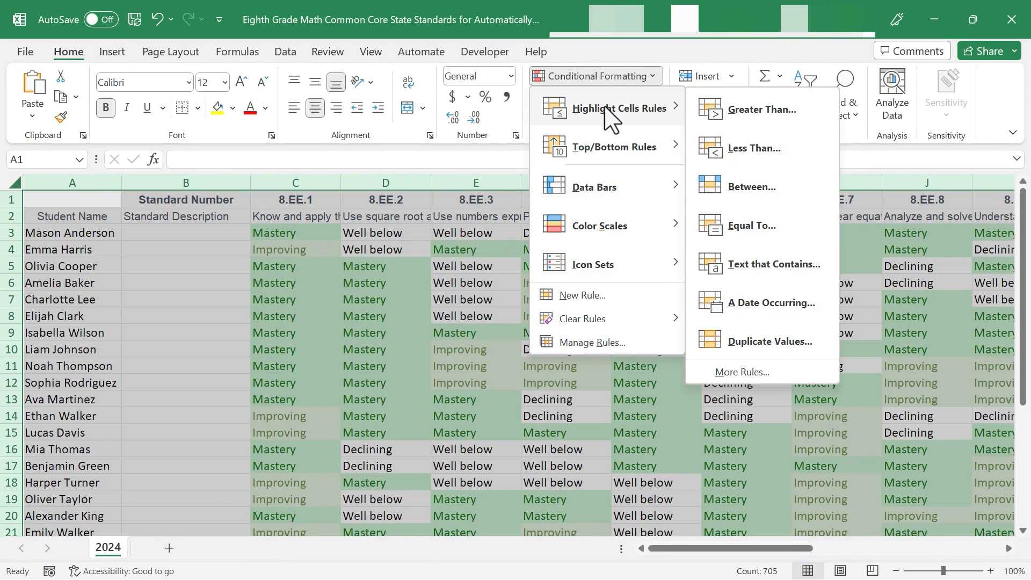
pyautogui.moveTo(761, 280)
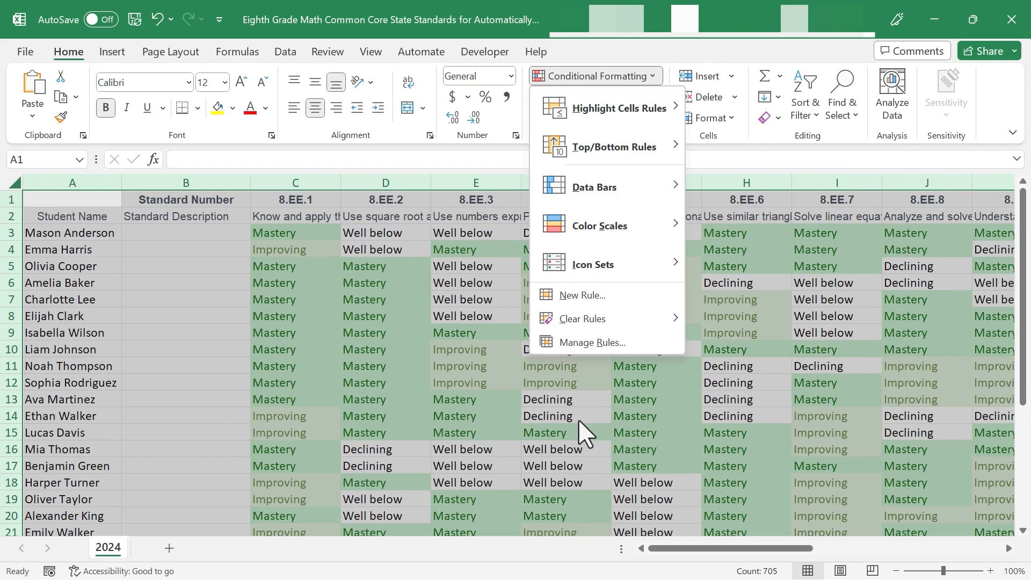
pyautogui.moveTo(535, 472)
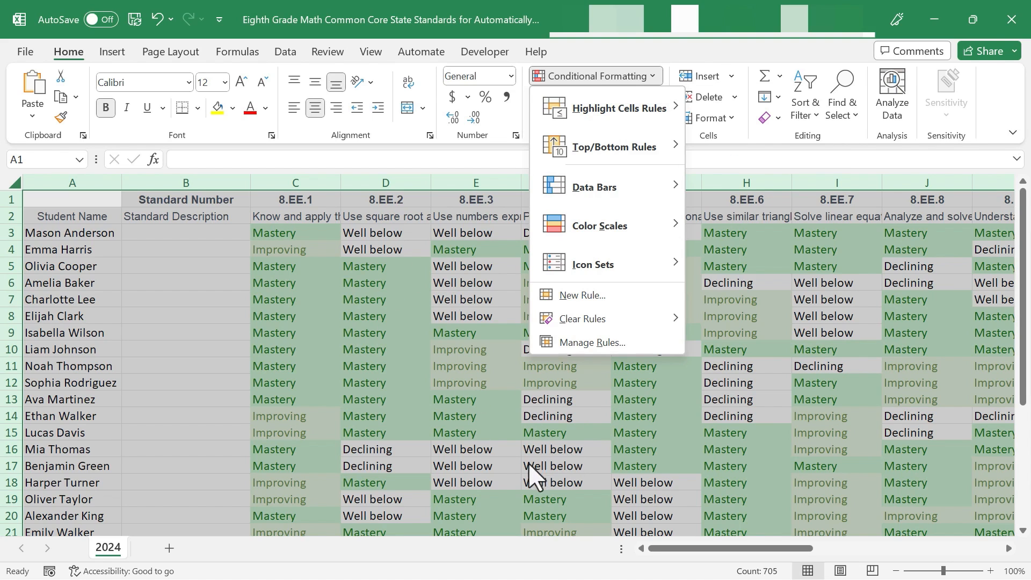
pyautogui.moveTo(831, 408)
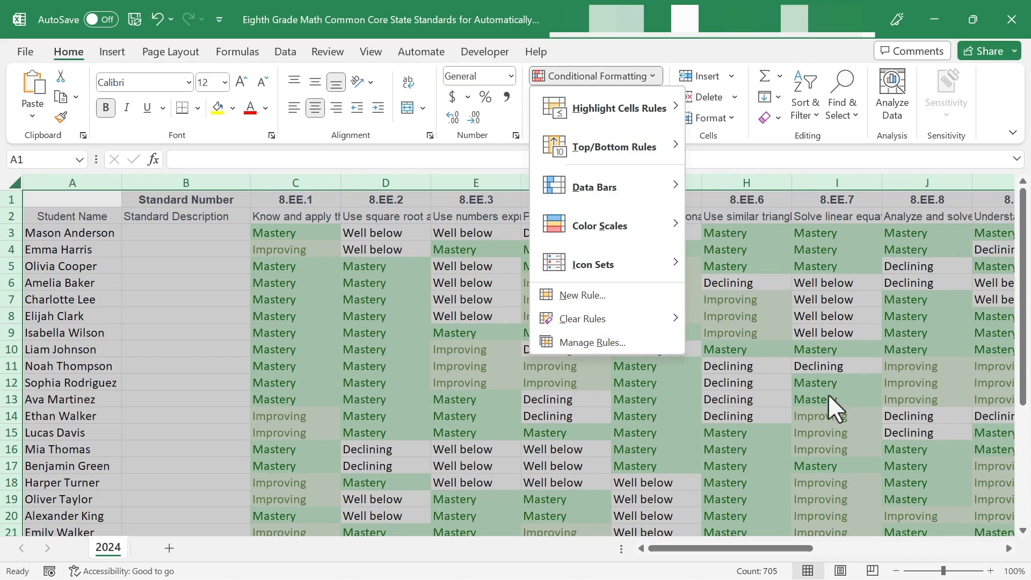
pyautogui.moveTo(835, 443)
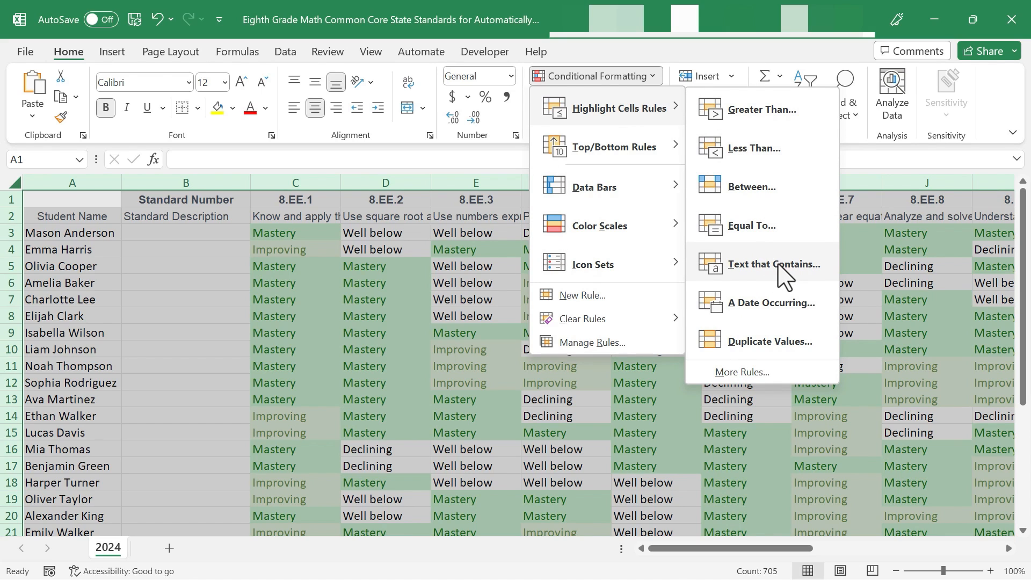
pyautogui.moveTo(782, 243)
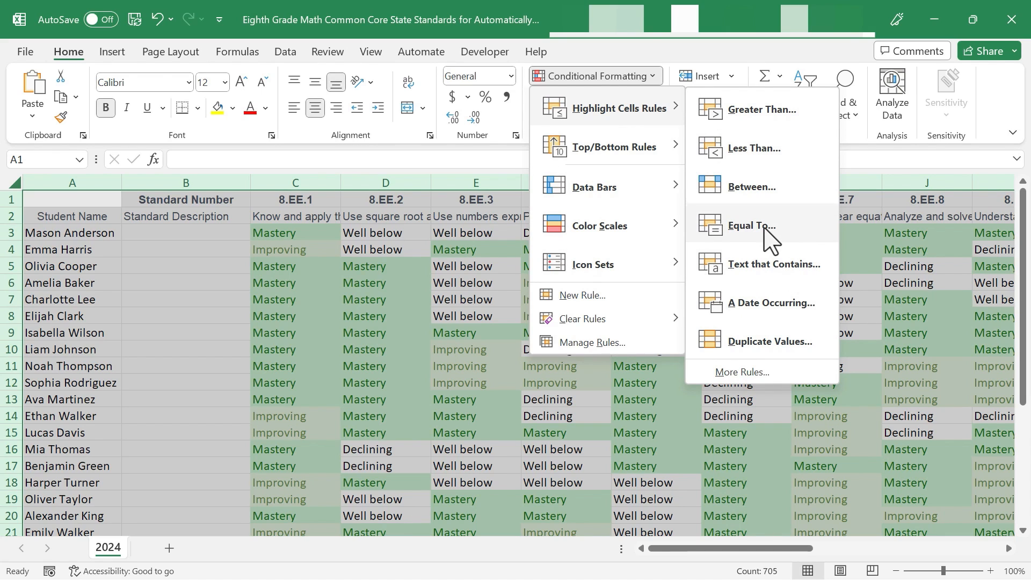
# - Add an Equal To rule giving 'Well below' cells light red fill with dark red text
pyautogui.click(752, 226)
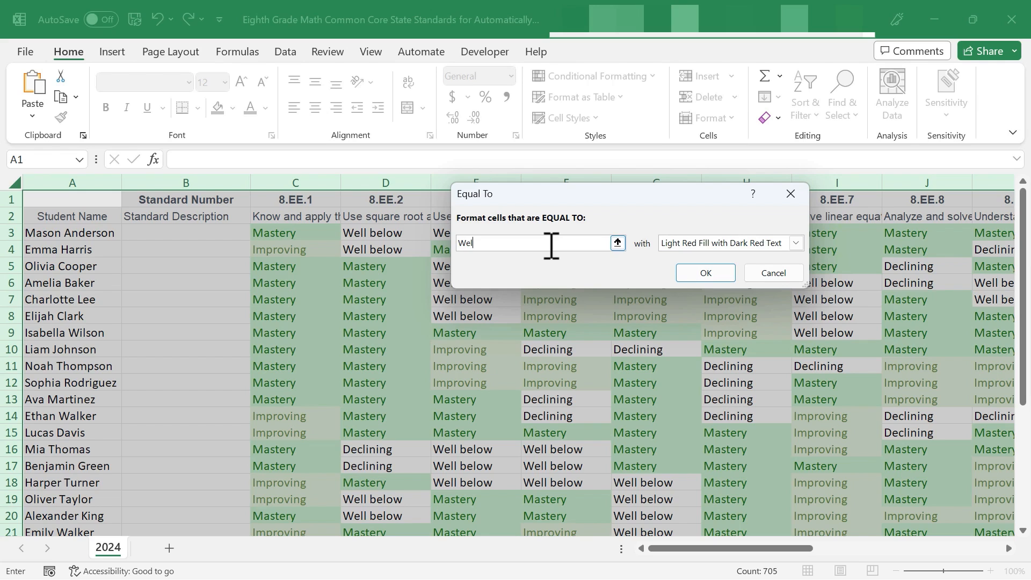
pyautogui.write('l')
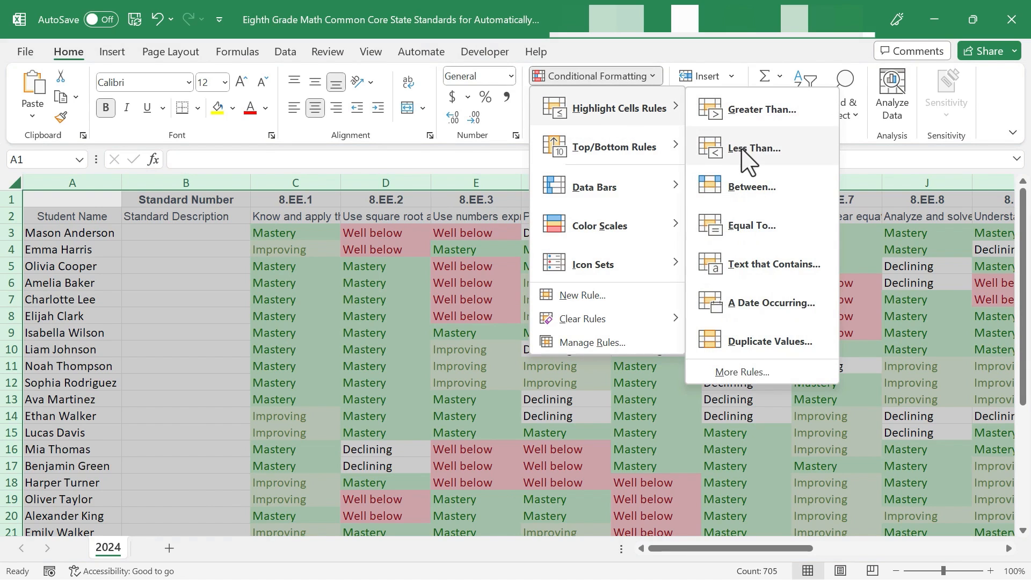
# - Add an Equal To rule giving 'Declining' cells red text on a light orange fill
pyautogui.click(752, 226)
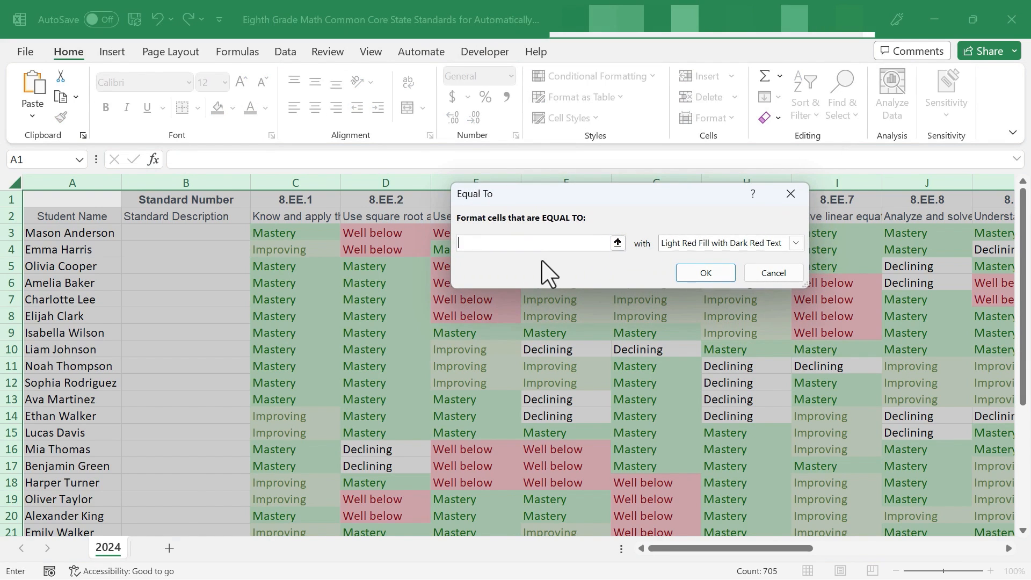
pyautogui.click(797, 243)
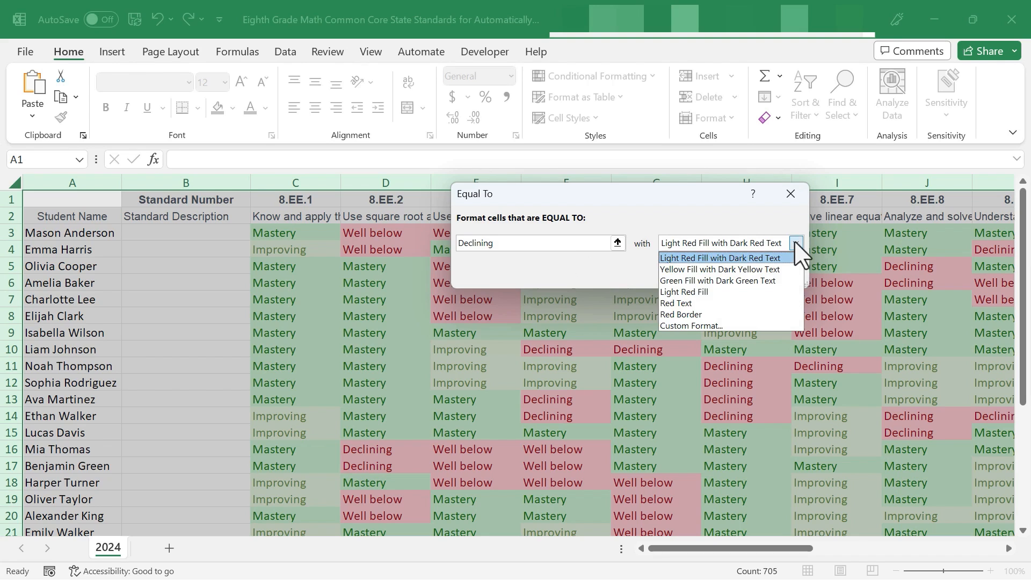
pyautogui.moveTo(748, 314)
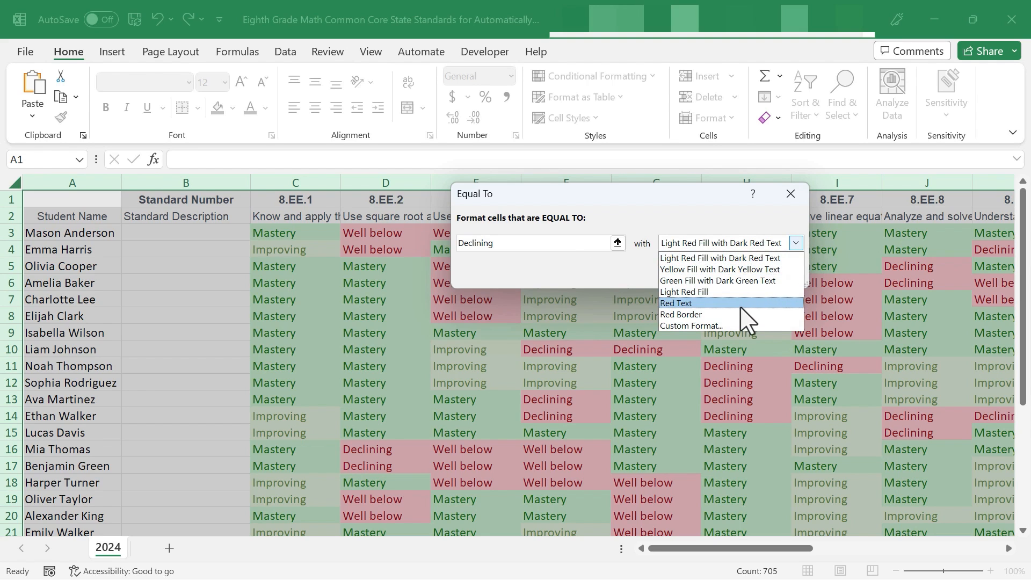
pyautogui.click(692, 326)
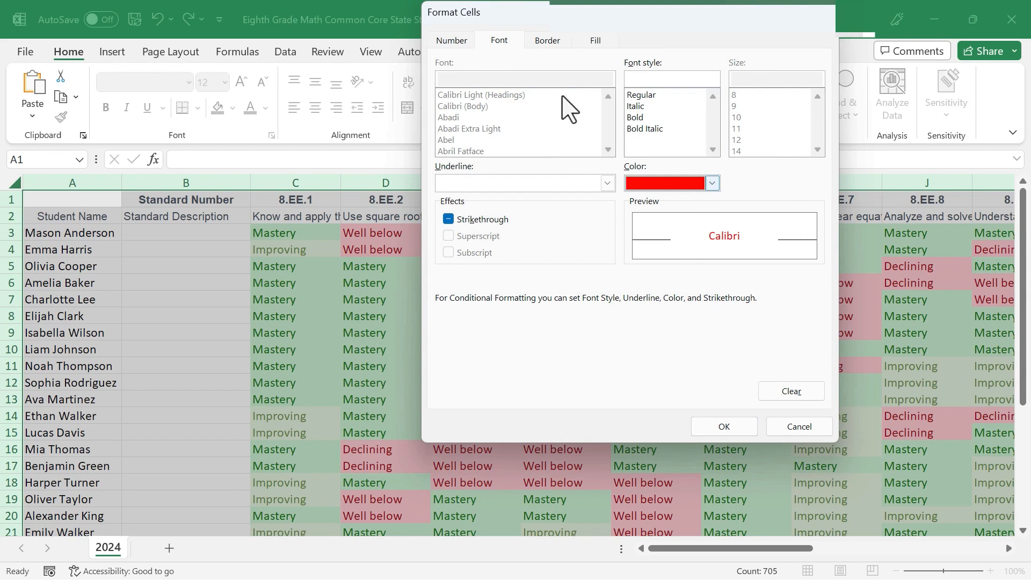
pyautogui.click(595, 41)
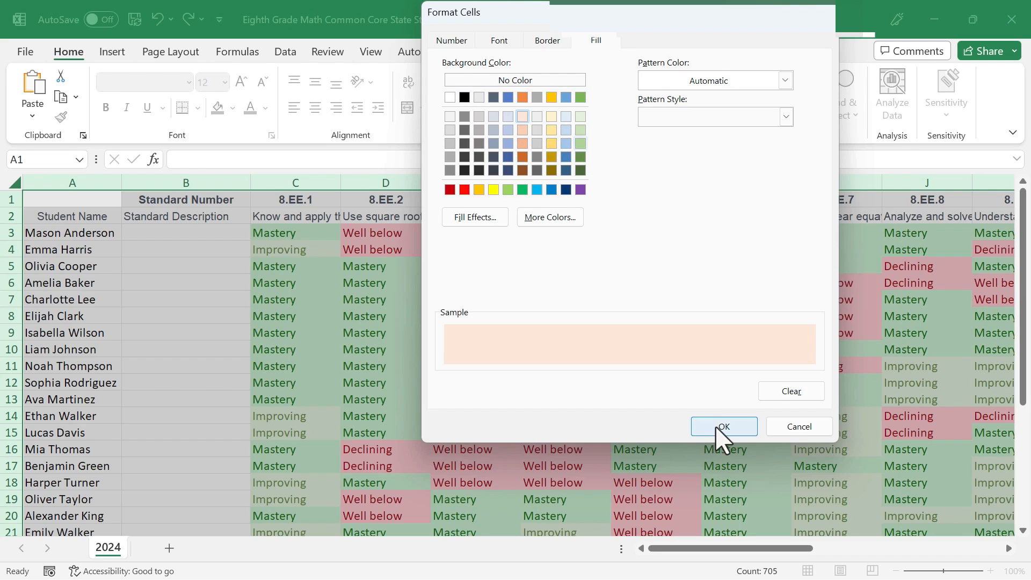
pyautogui.click(724, 427)
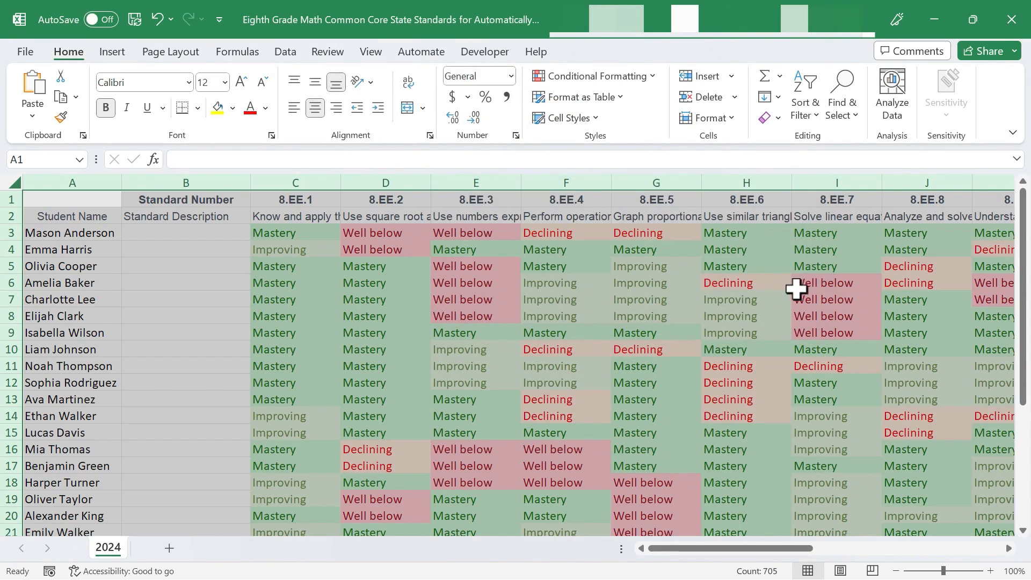
pyautogui.scroll(-3)
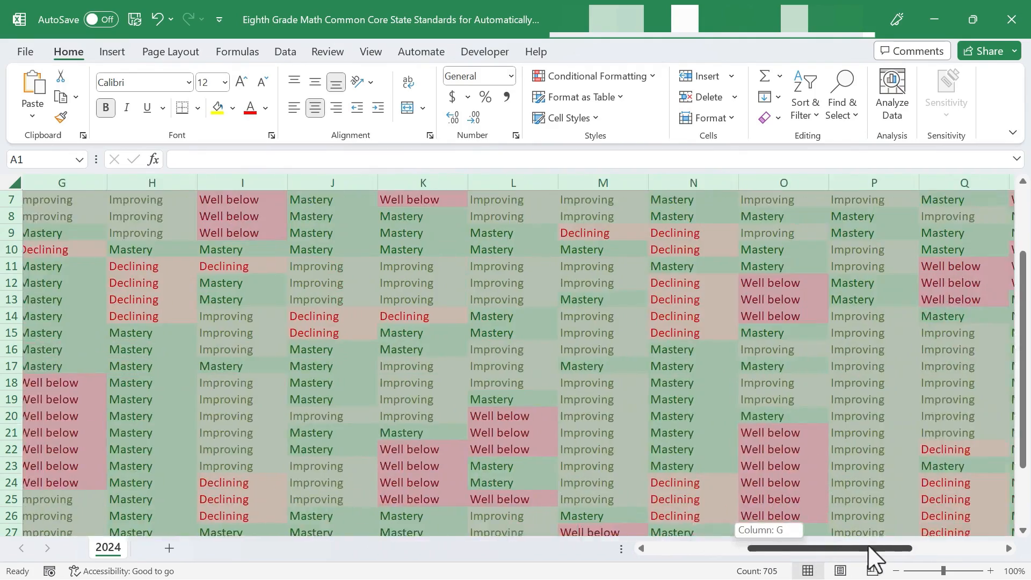
pyautogui.moveTo(868, 548); pyautogui.dragTo(769, 548)
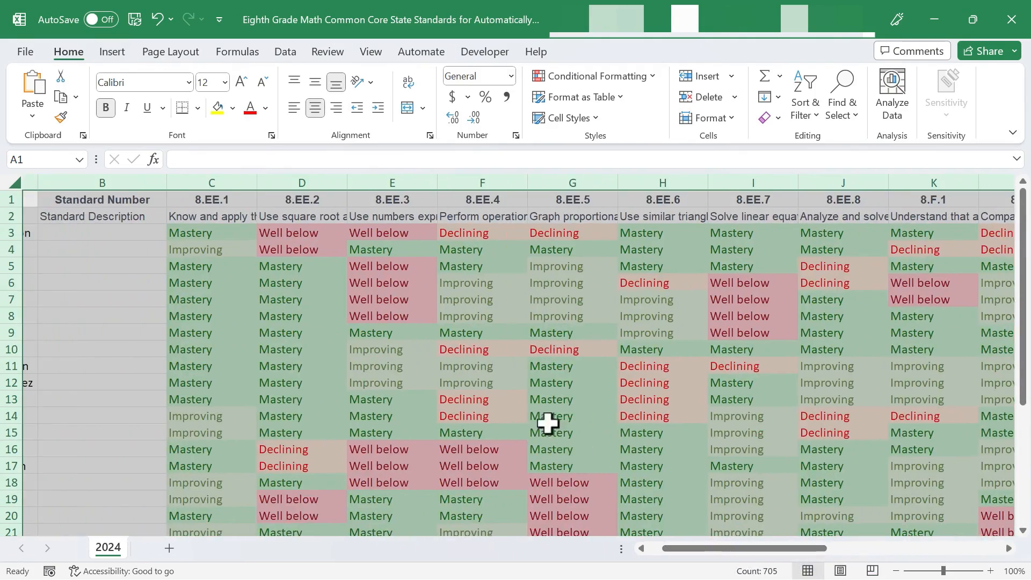
pyautogui.moveTo(743, 548); pyautogui.dragTo(710, 547)
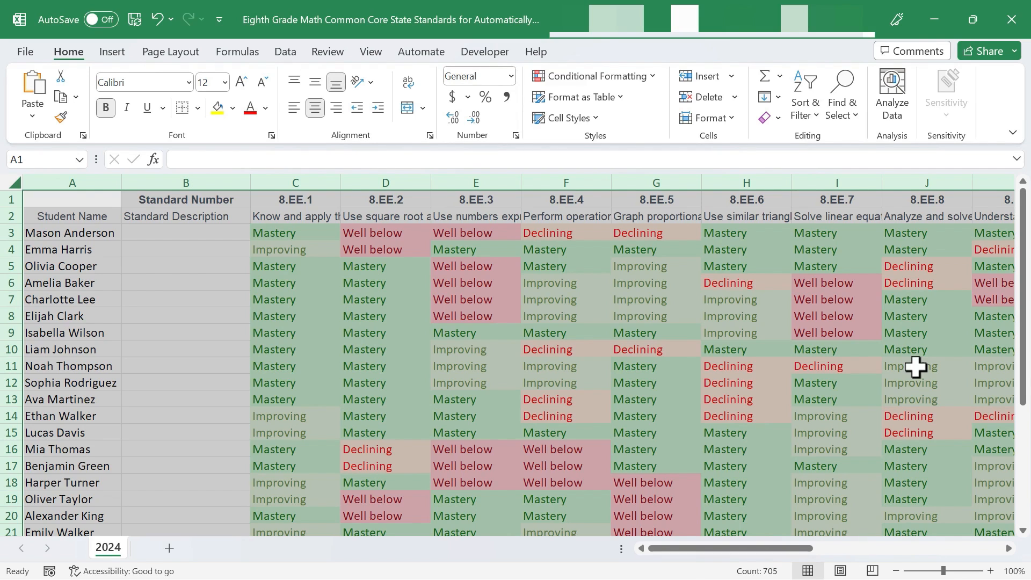
pyautogui.moveTo(657, 276)
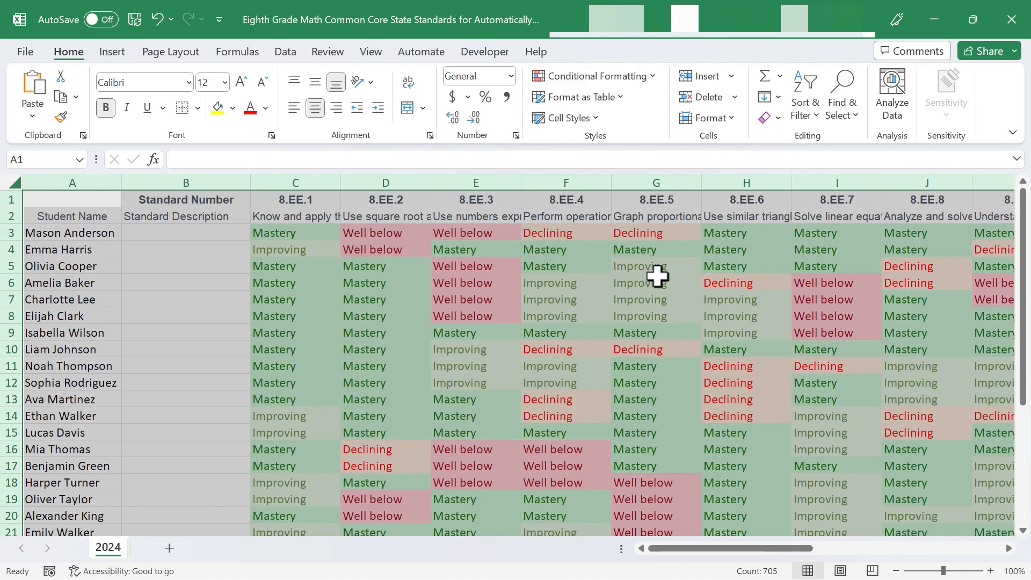
pyautogui.moveTo(61, 182)
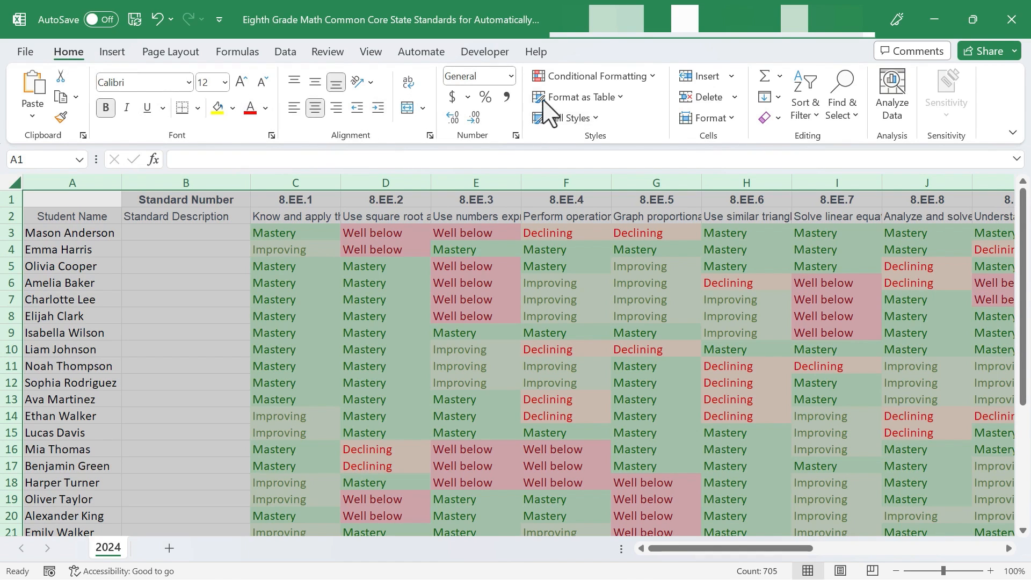
# - Bring up the Conditional Formatting highlight-cell rule types once more
pyautogui.click(594, 75)
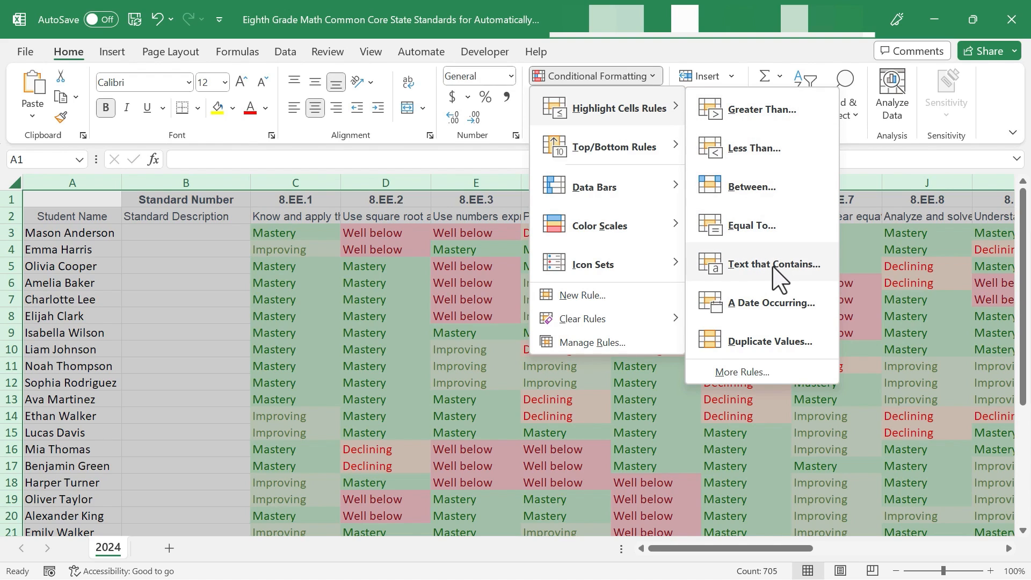
pyautogui.moveTo(775, 235)
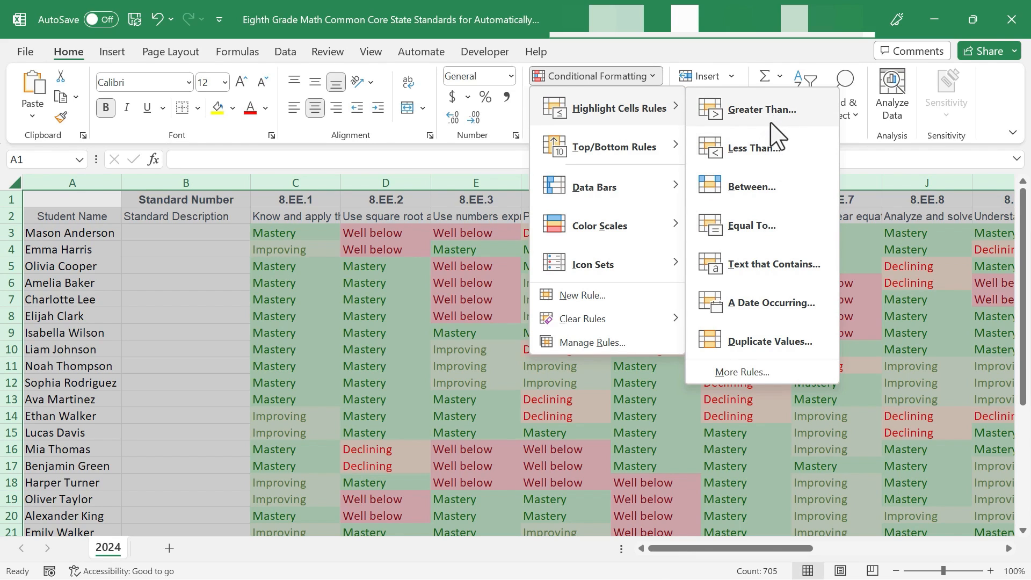
pyautogui.moveTo(793, 124)
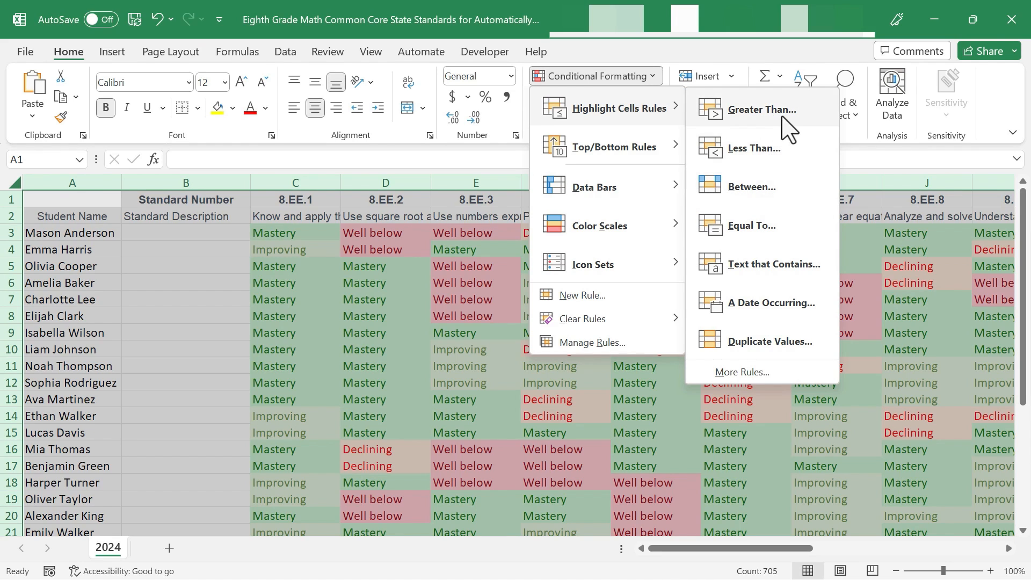